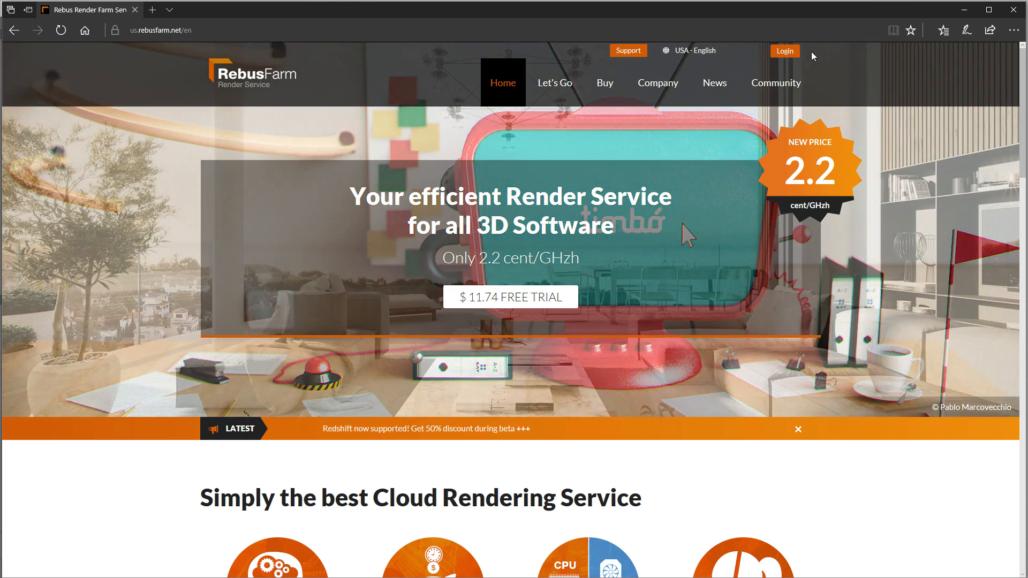
- Reach the RebusFarm software download page and download the RebusDrop installer for Mac
click(784, 52)
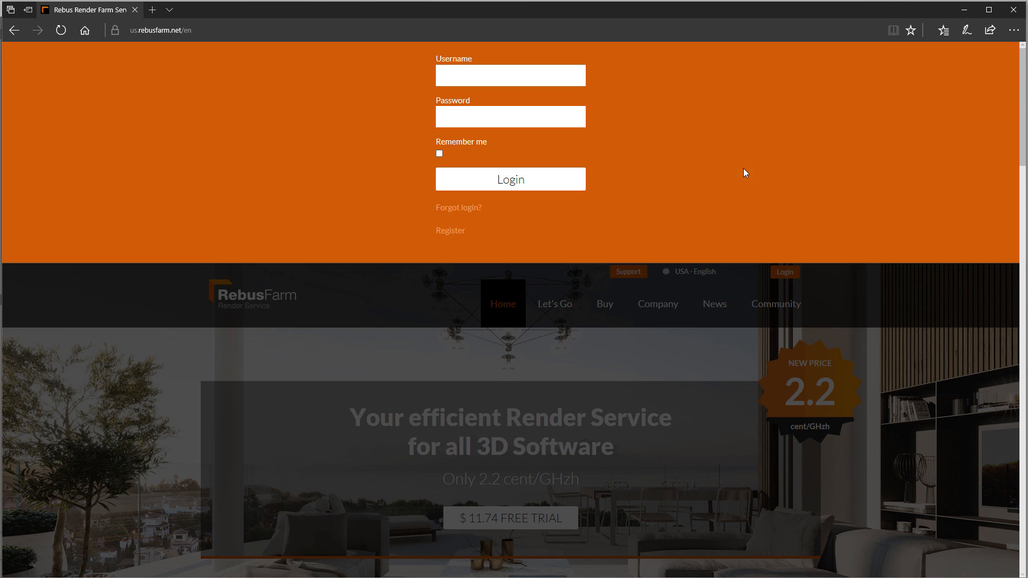
mouse_move(451, 231)
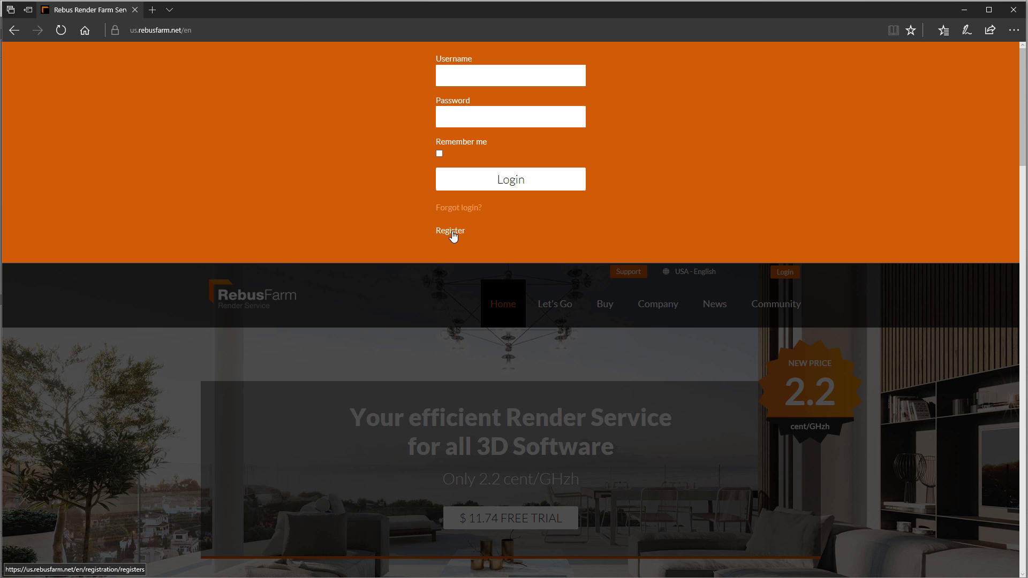
scroll(down, 3)
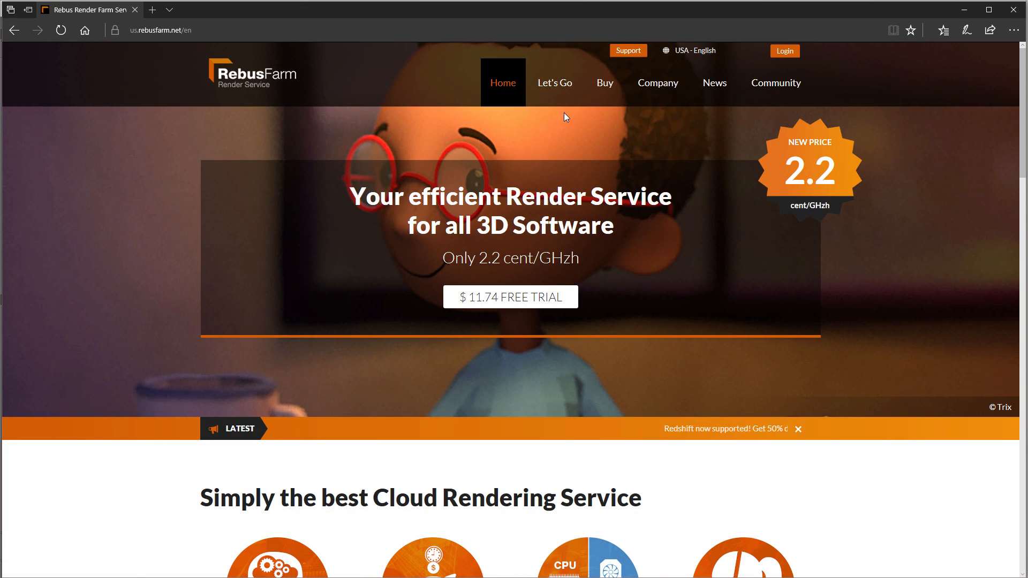
click(554, 82)
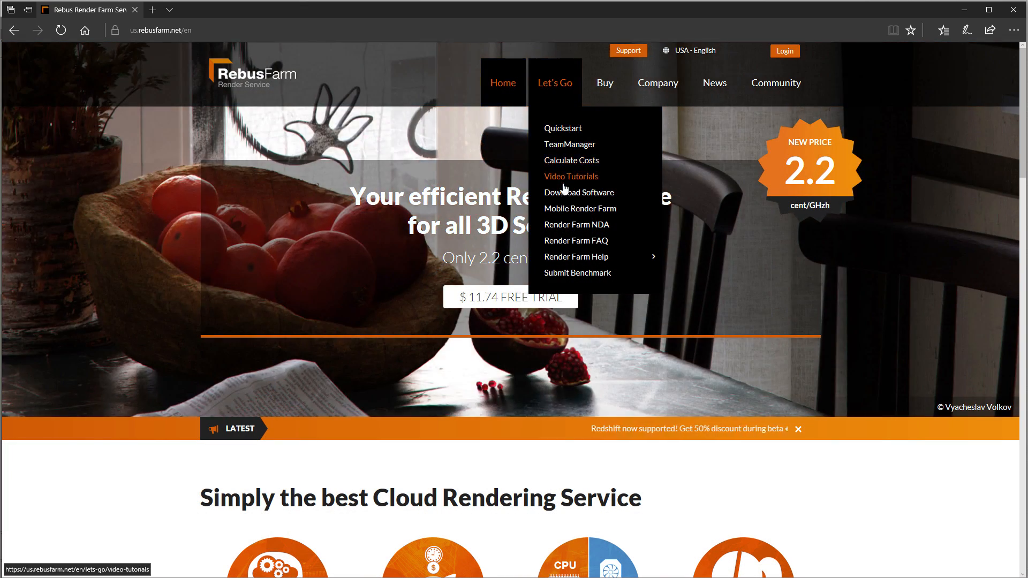
click(578, 192)
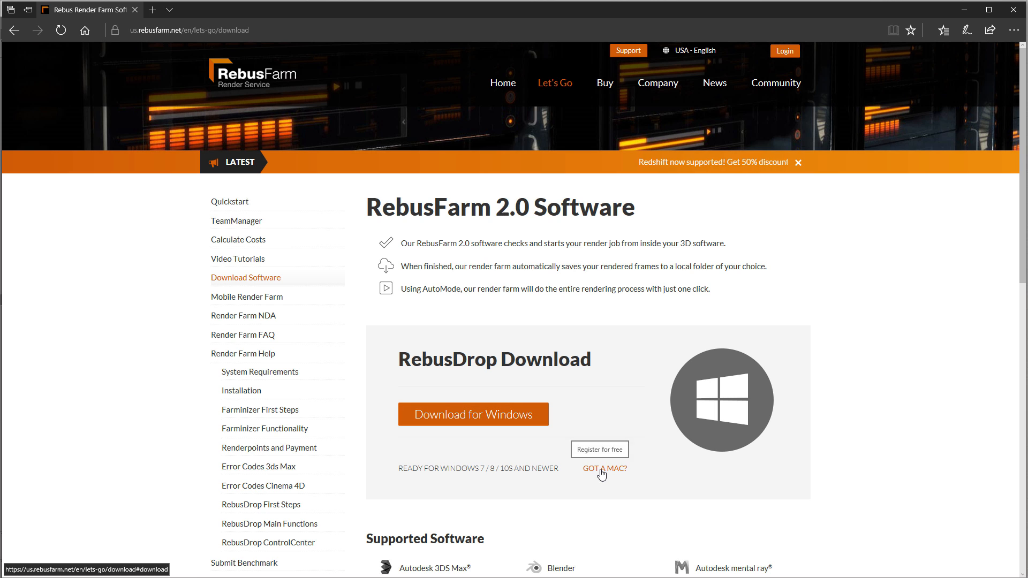
click(604, 468)
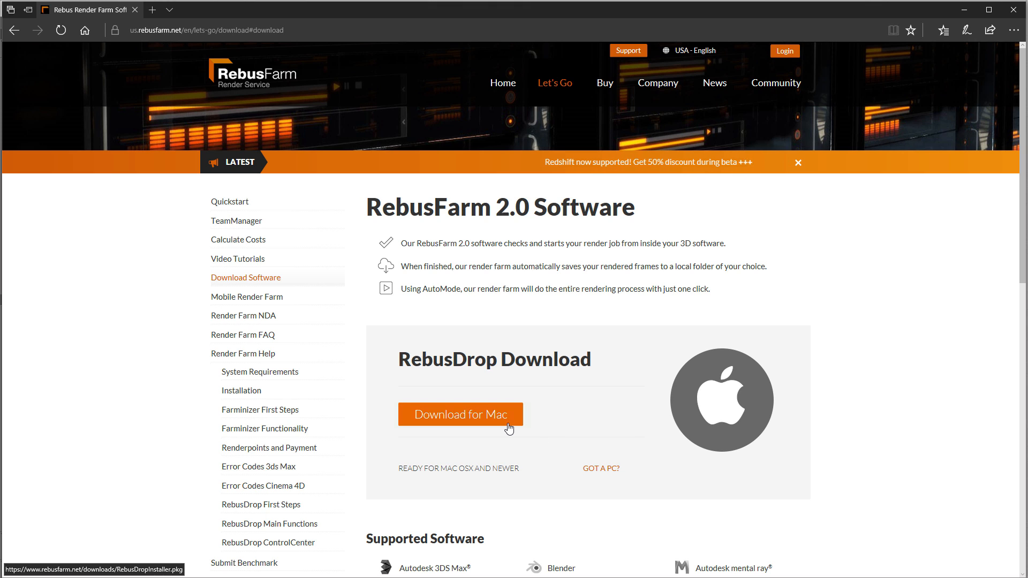
click(459, 415)
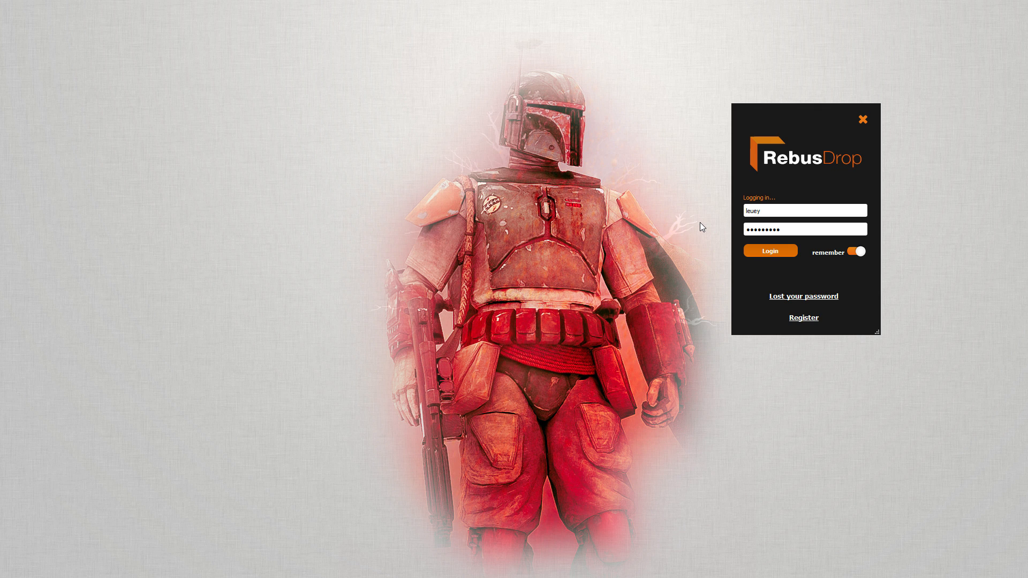
- Log in to RebusDrop with the saved username and password, keeping Remember on
click(770, 250)
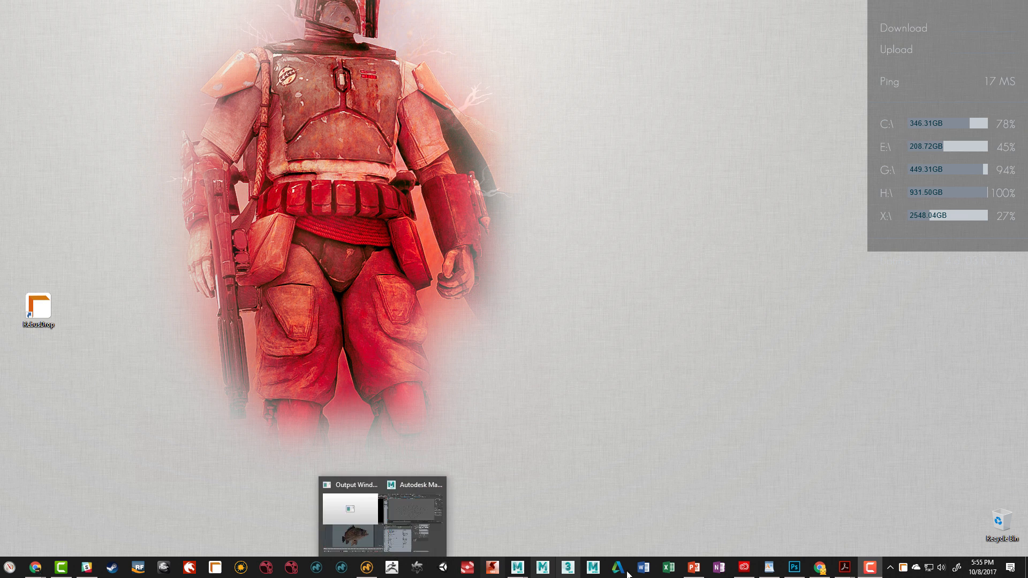
mouse_move(794, 567)
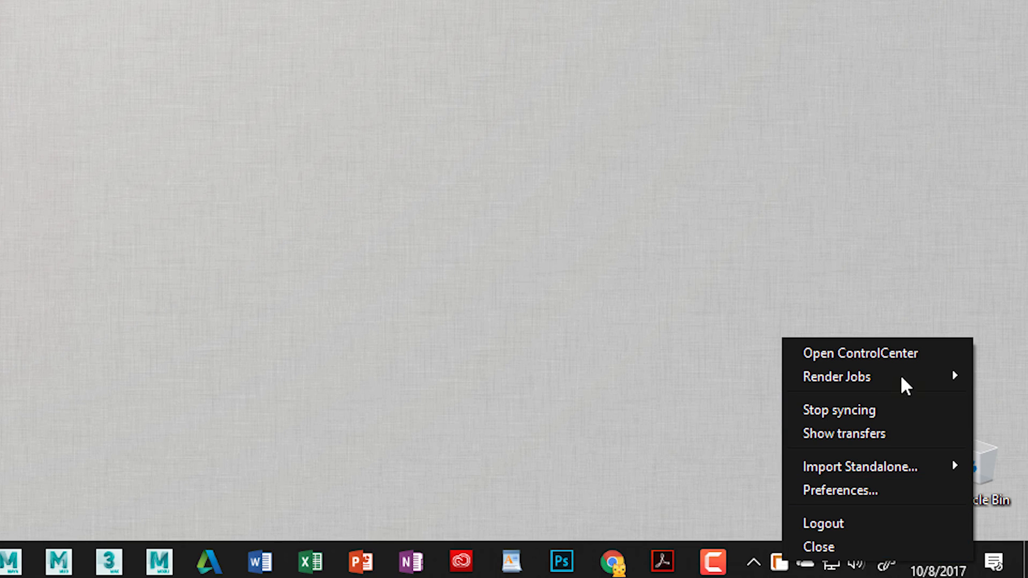
- Open the RebusFarm ControlCenter from the RebusDrop tray icon menu
click(860, 353)
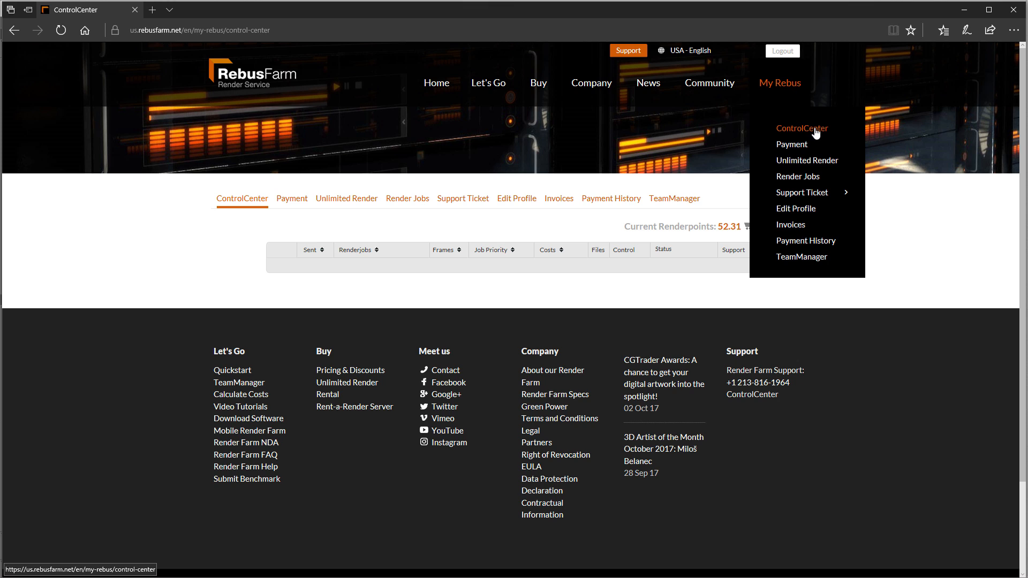
mouse_move(791, 145)
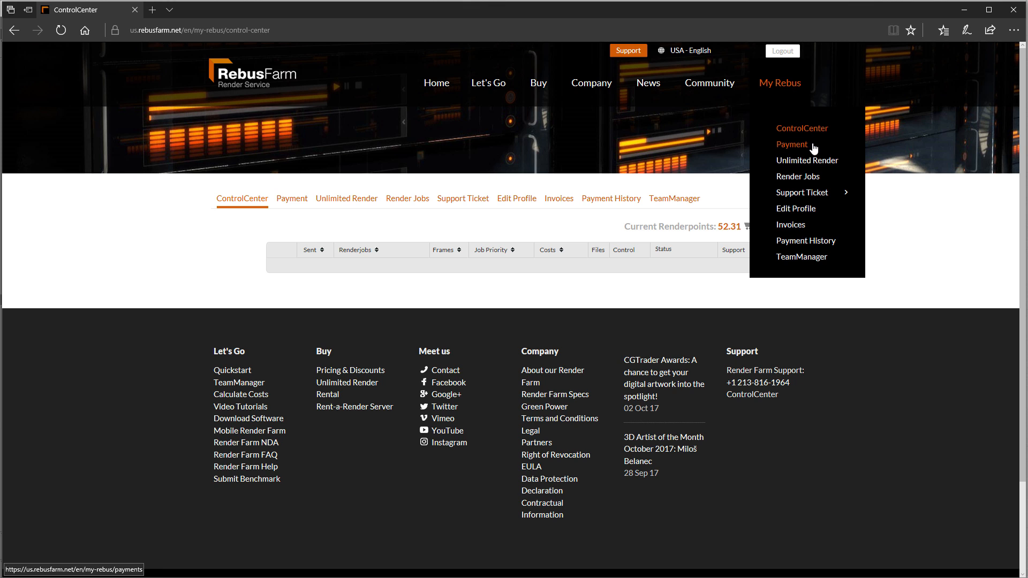
mouse_move(790, 225)
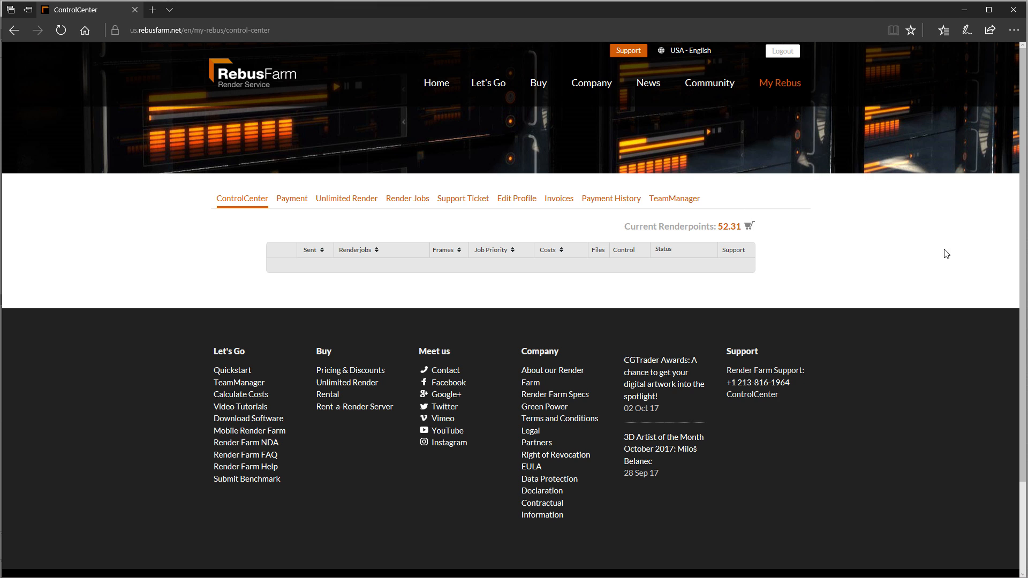
mouse_move(736, 242)
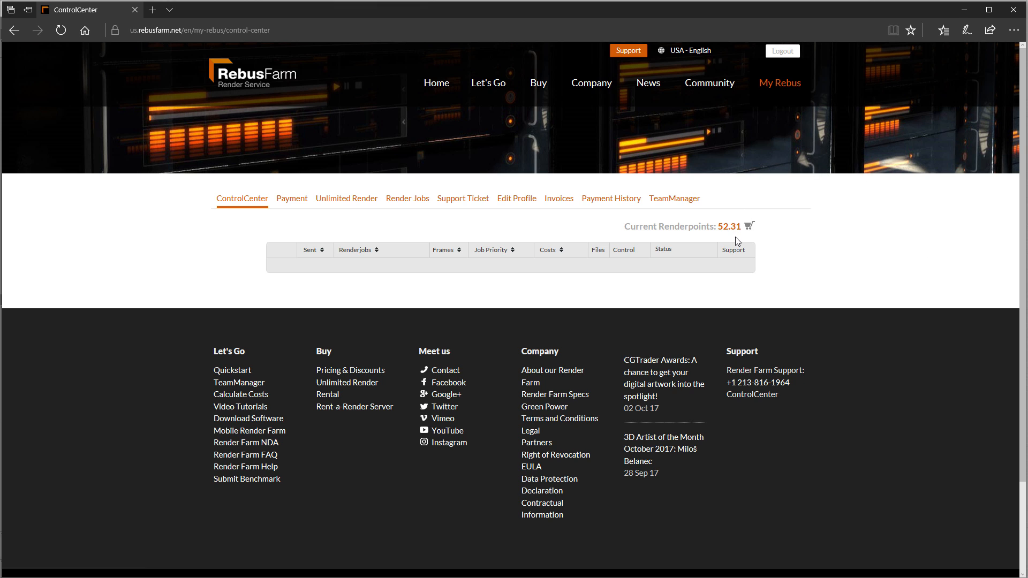
mouse_move(713, 245)
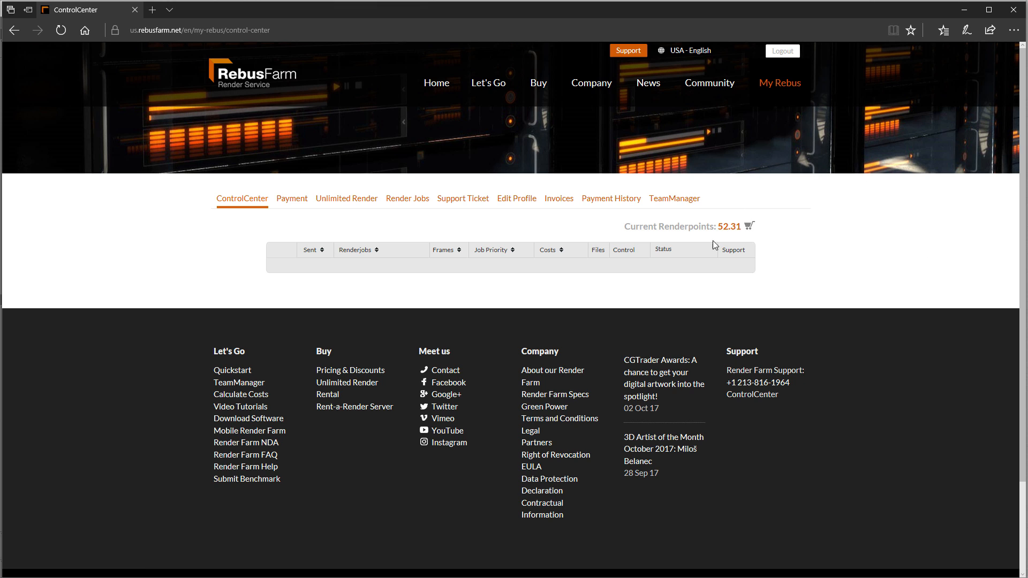
mouse_move(400, 269)
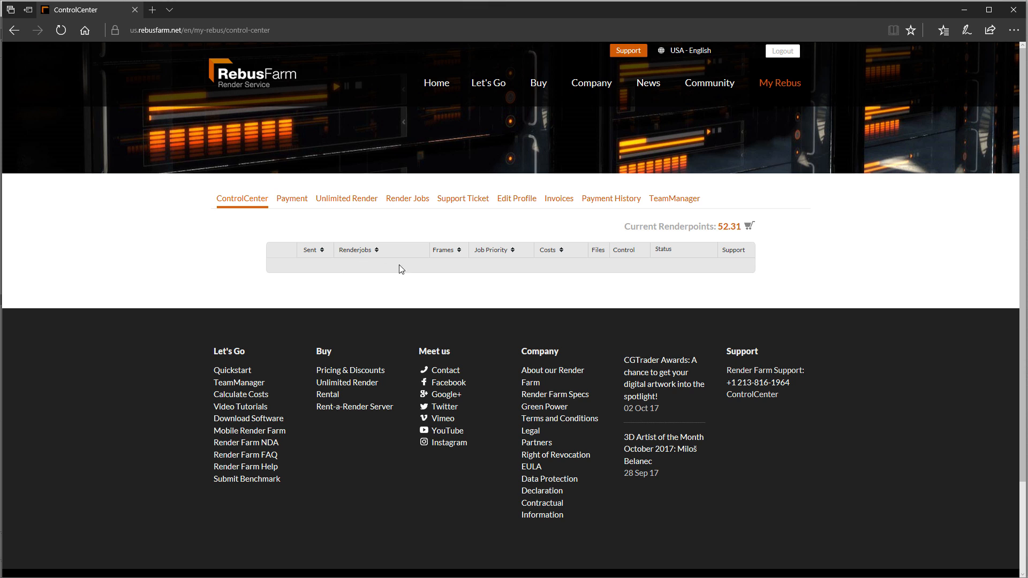
mouse_move(718, 274)
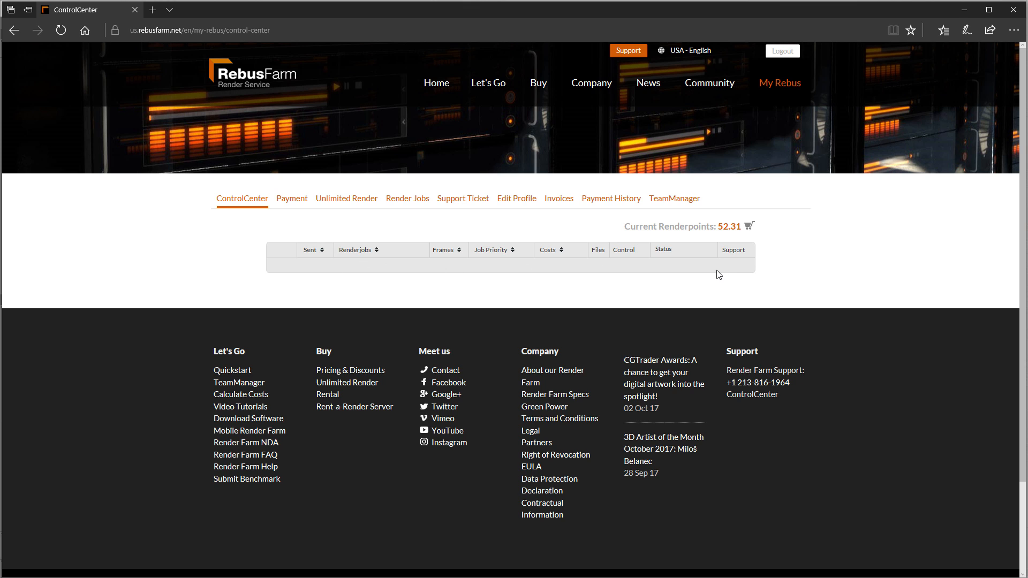
mouse_move(867, 235)
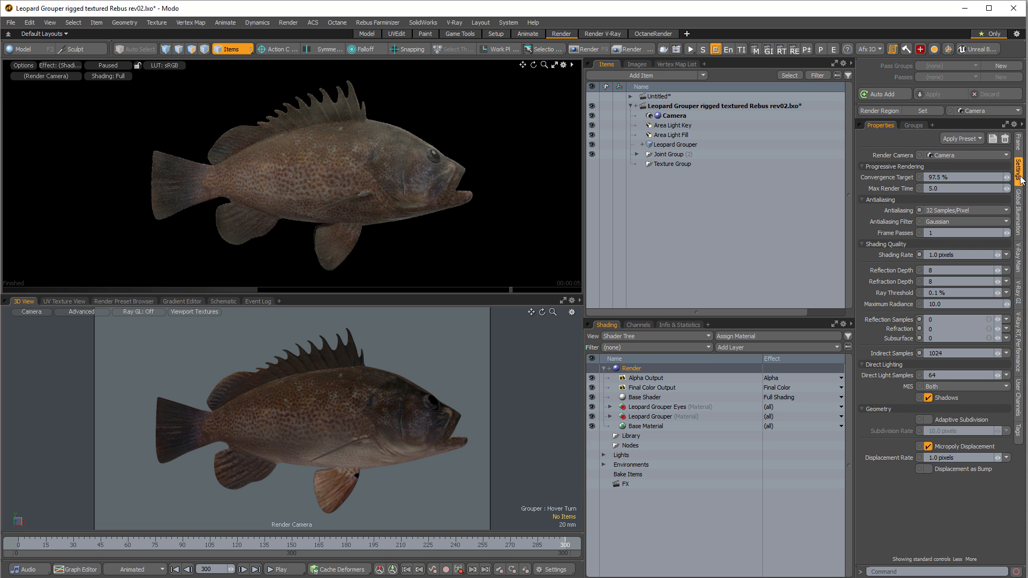
- Review the Global Illumination render settings, then show Final Color Output's properties
click(1017, 210)
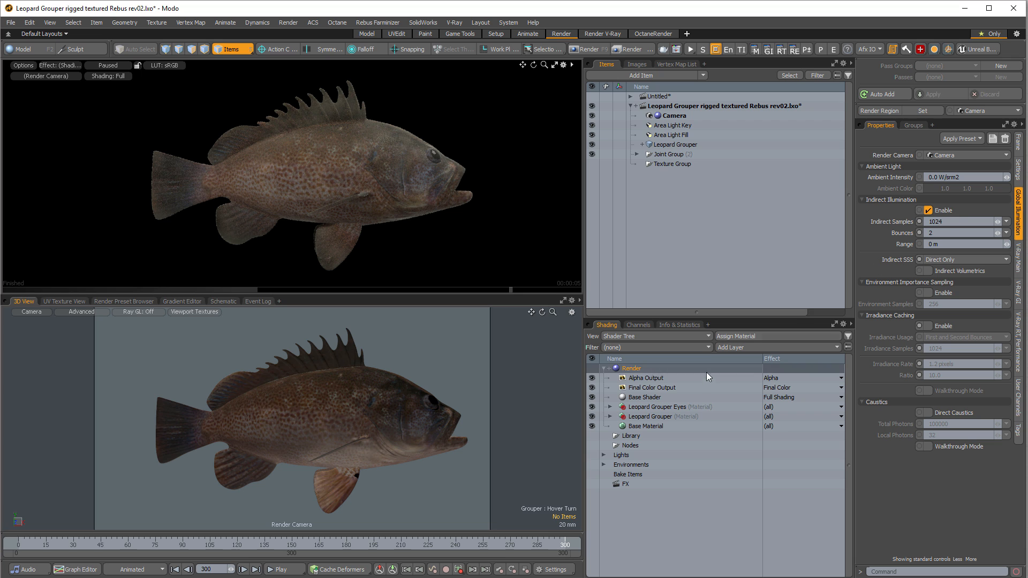
click(651, 387)
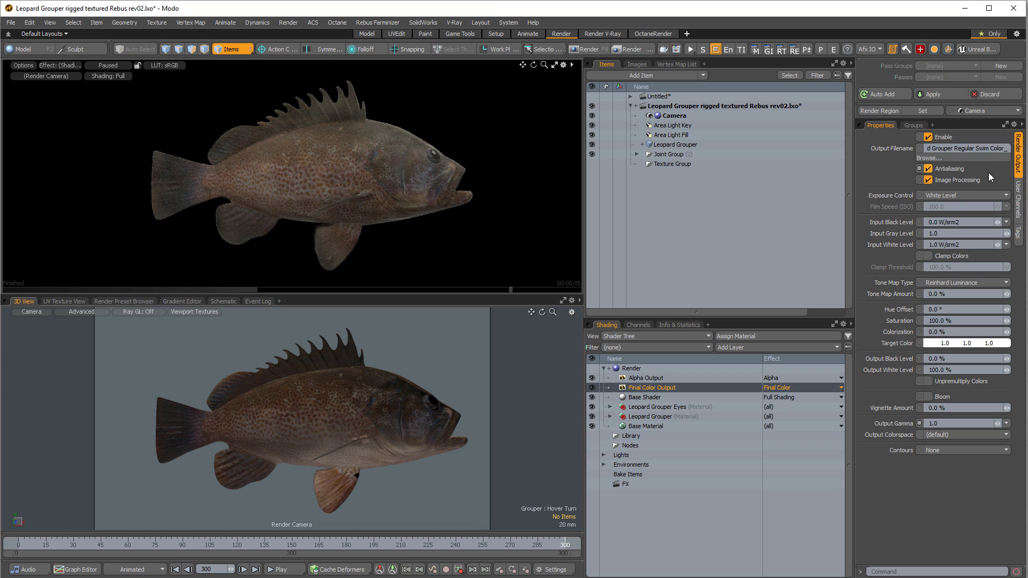
mouse_move(991, 182)
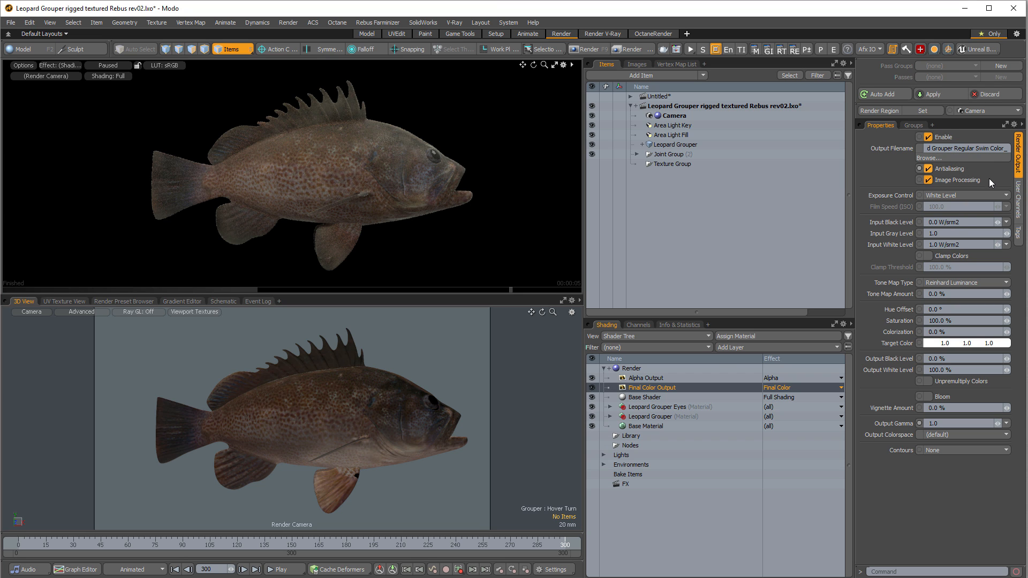
- Inspect the Alpha Output's render output settings, noting its empty Output Filename
click(644, 377)
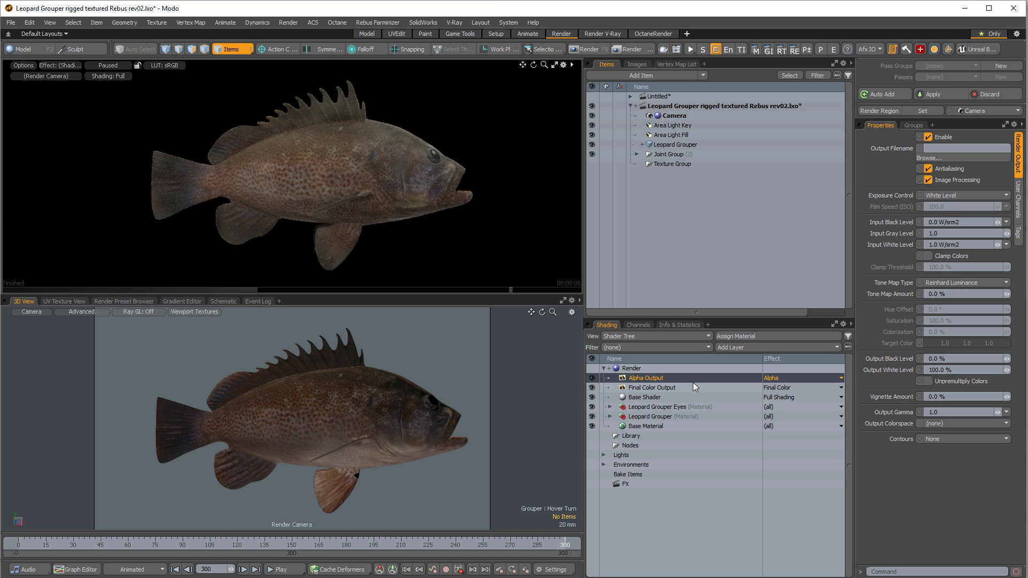
mouse_move(695, 385)
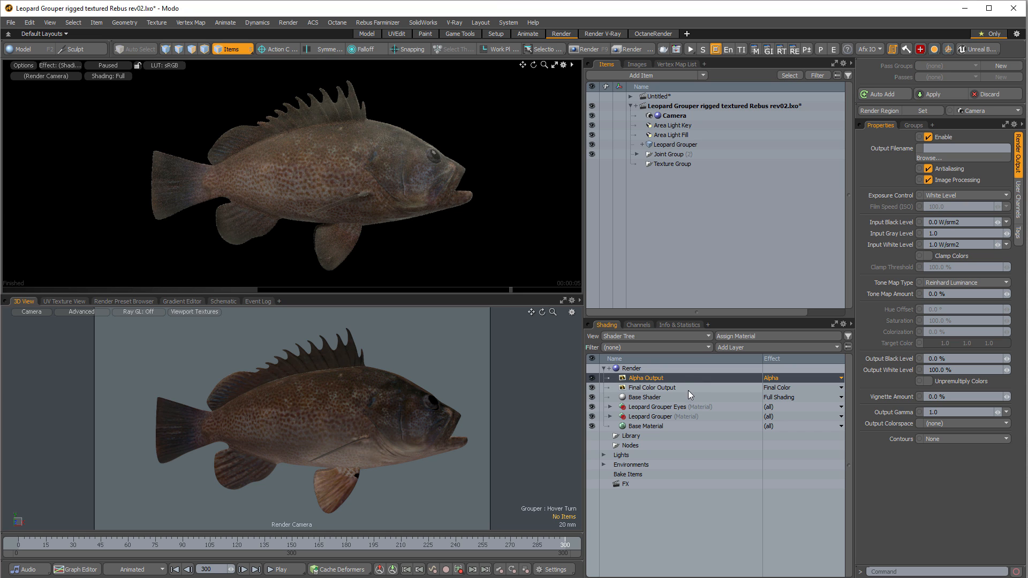
mouse_move(502, 159)
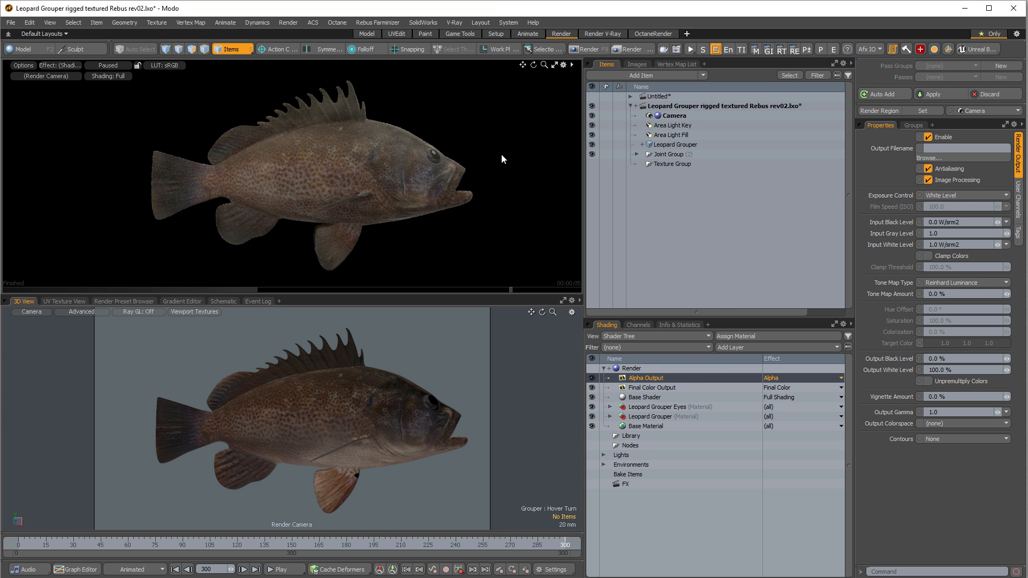
mouse_move(405, 77)
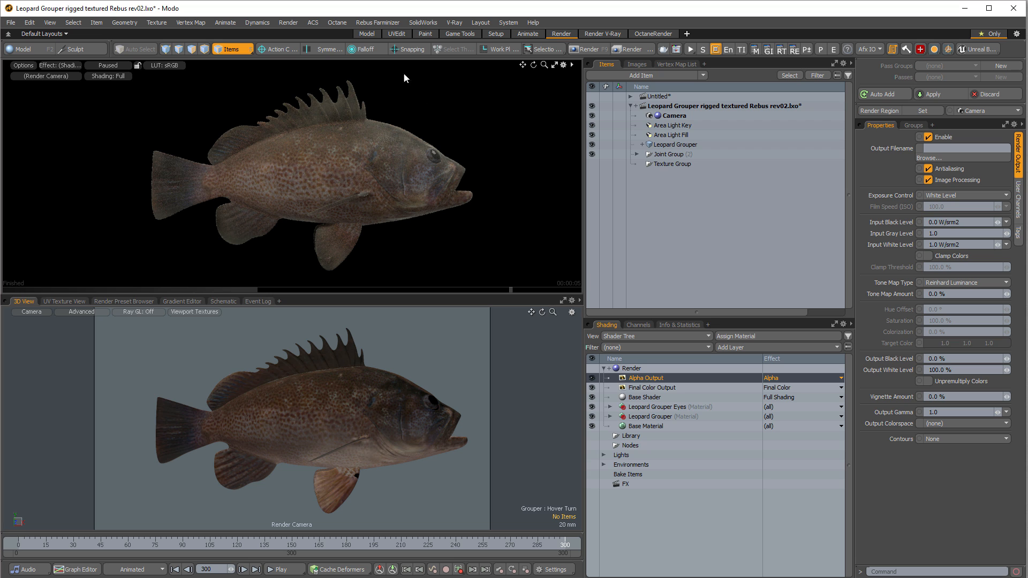
click(377, 22)
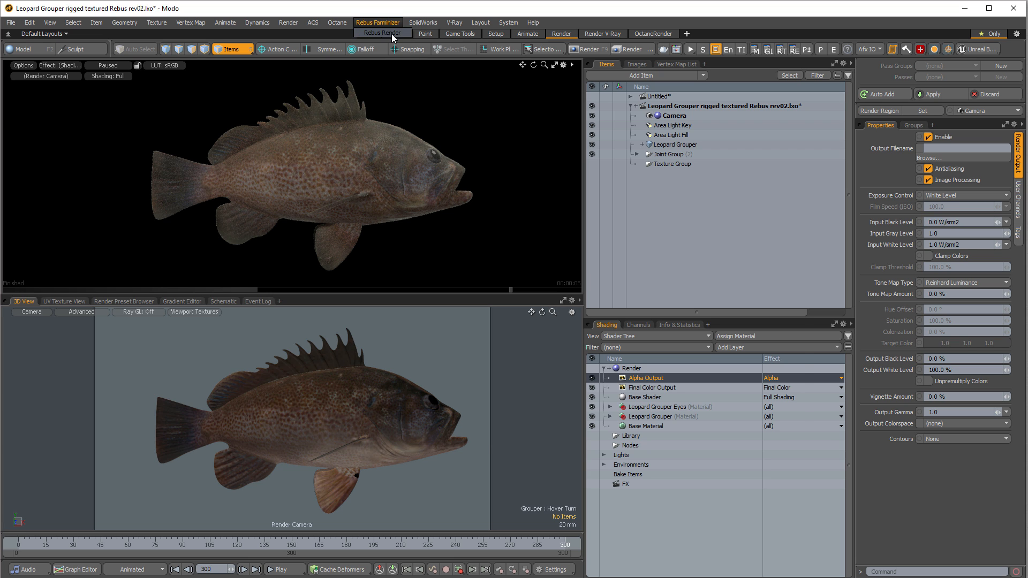
- Run the Rebus Render export check, flagging the unsaved scene and empty Alpha Output path
click(382, 33)
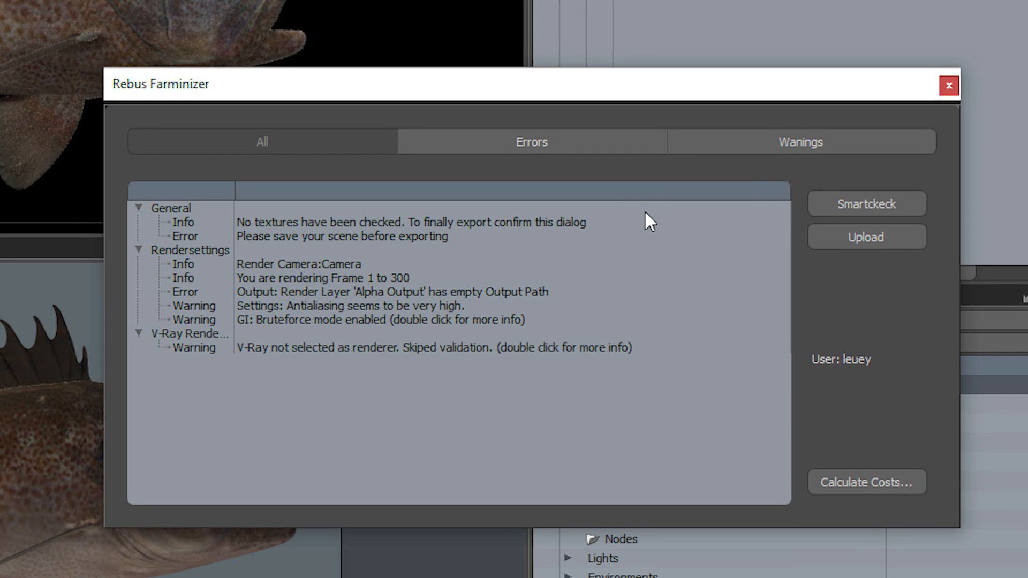
mouse_move(610, 243)
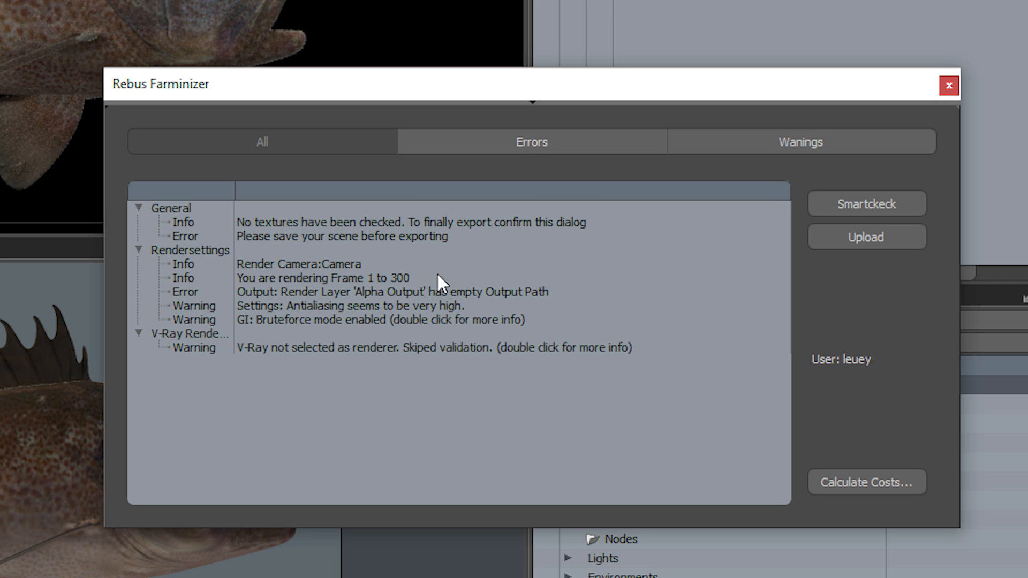
mouse_move(473, 309)
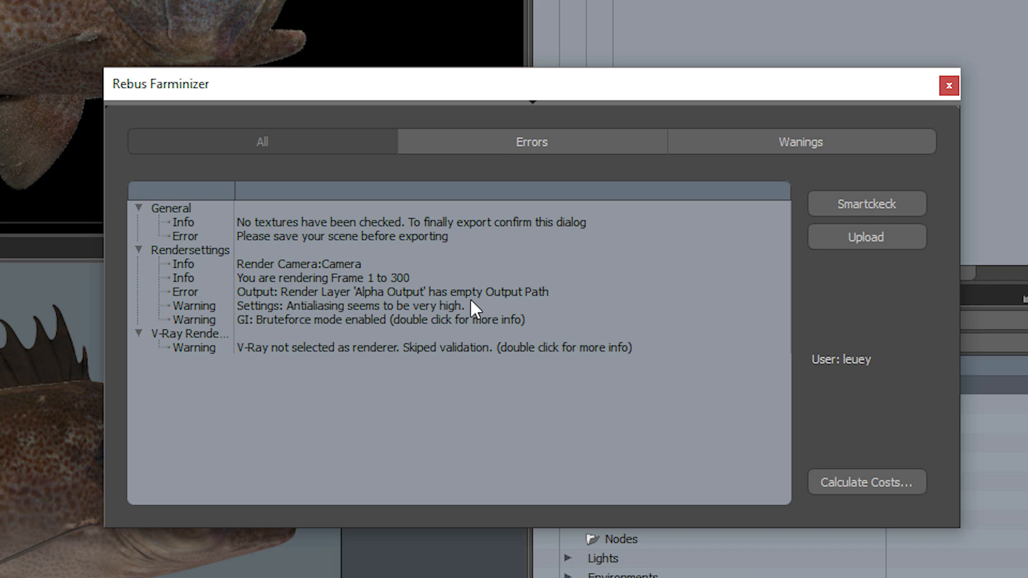
mouse_move(724, 258)
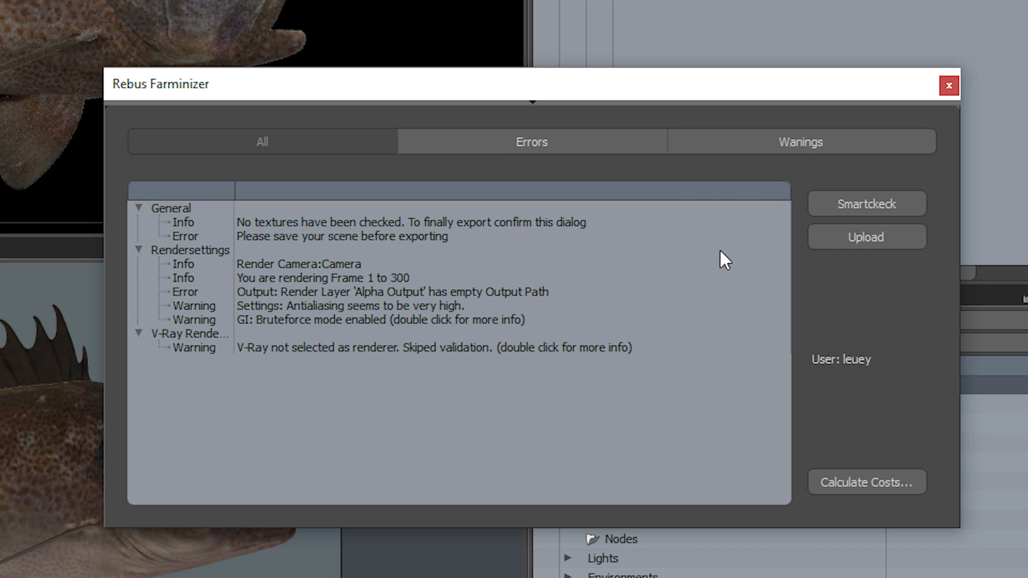
mouse_move(835, 219)
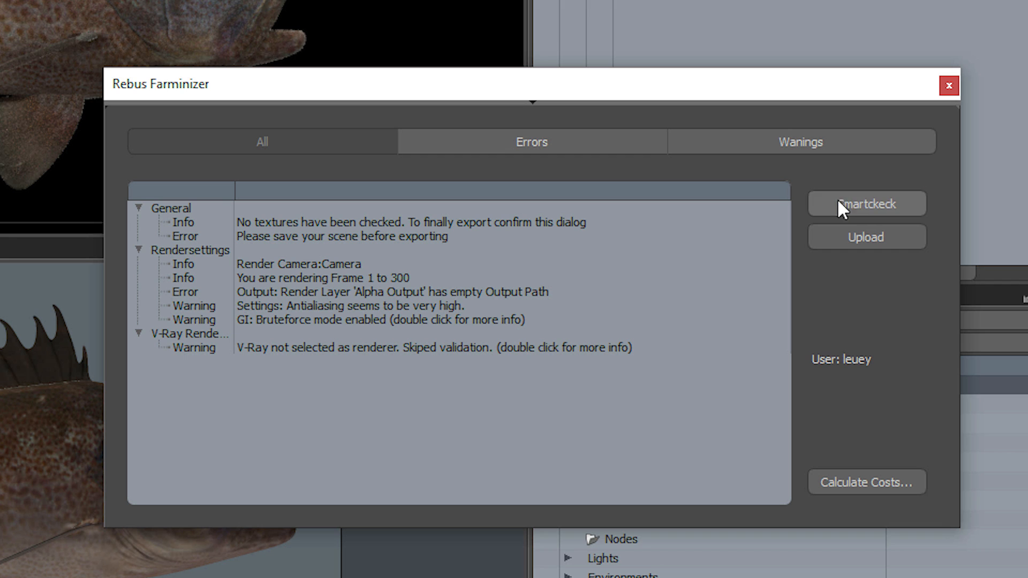
mouse_move(706, 259)
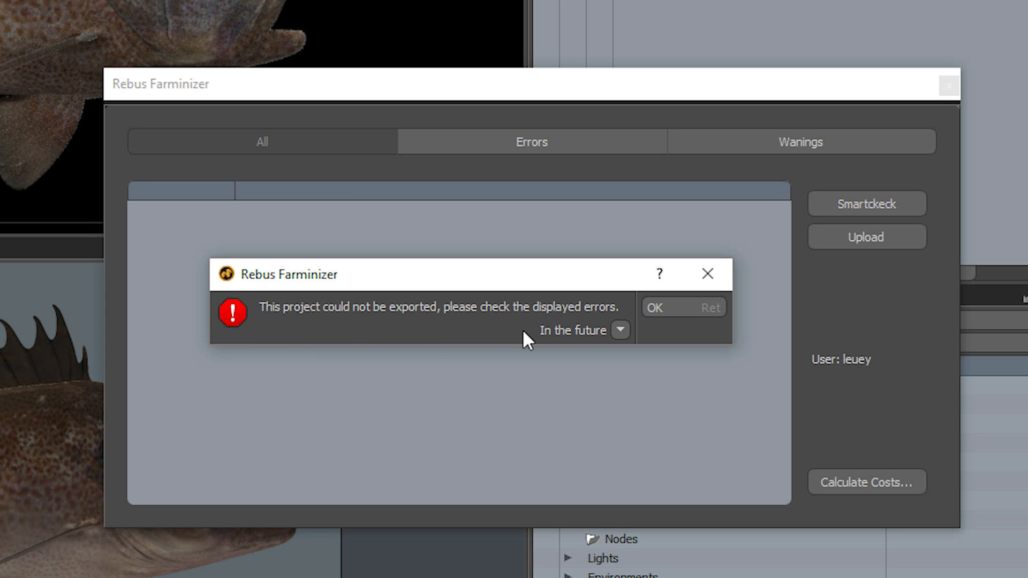
- Dismiss the failure message and save an output image filename for the Alpha Output
click(654, 307)
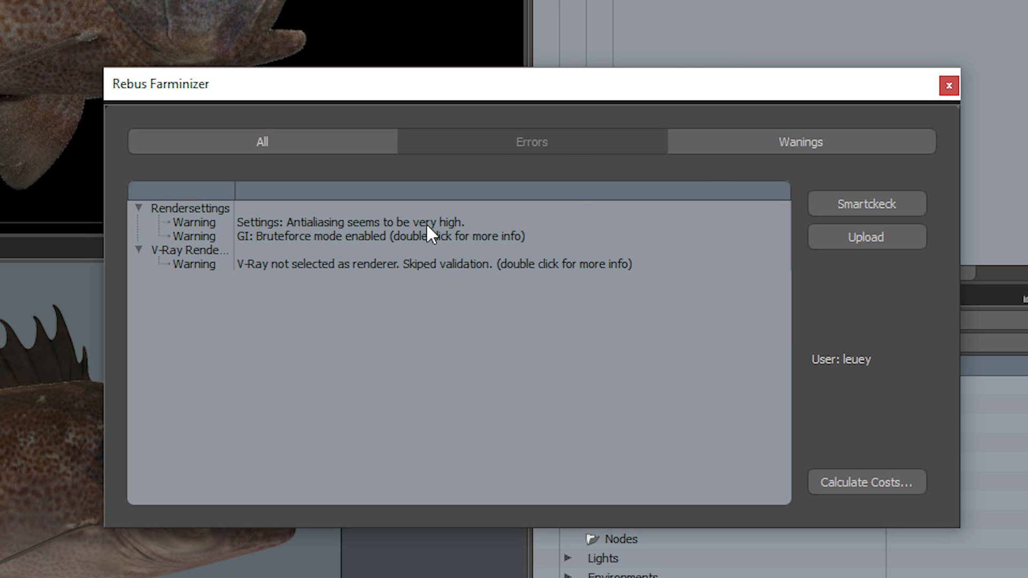
mouse_move(376, 254)
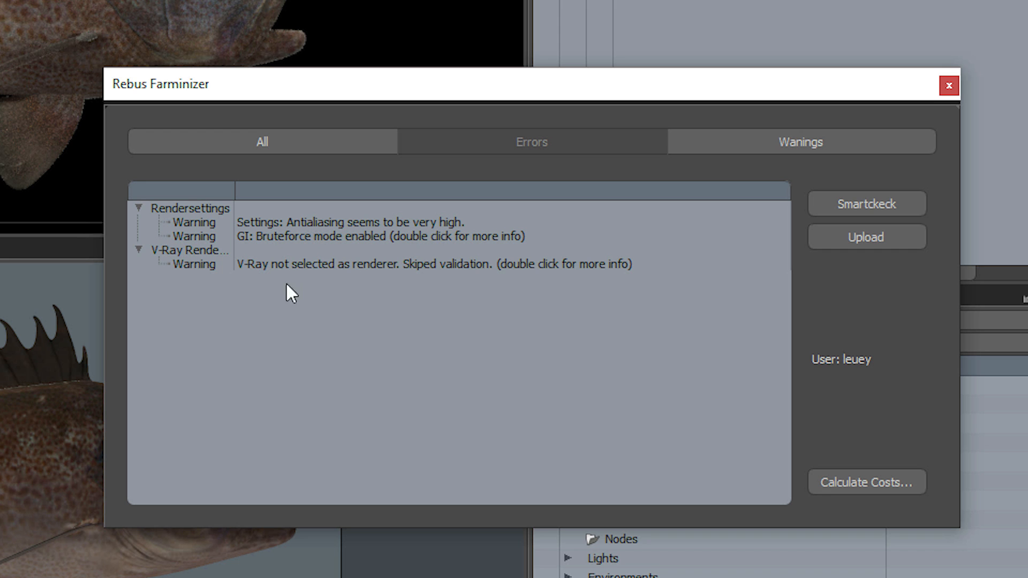
click(532, 142)
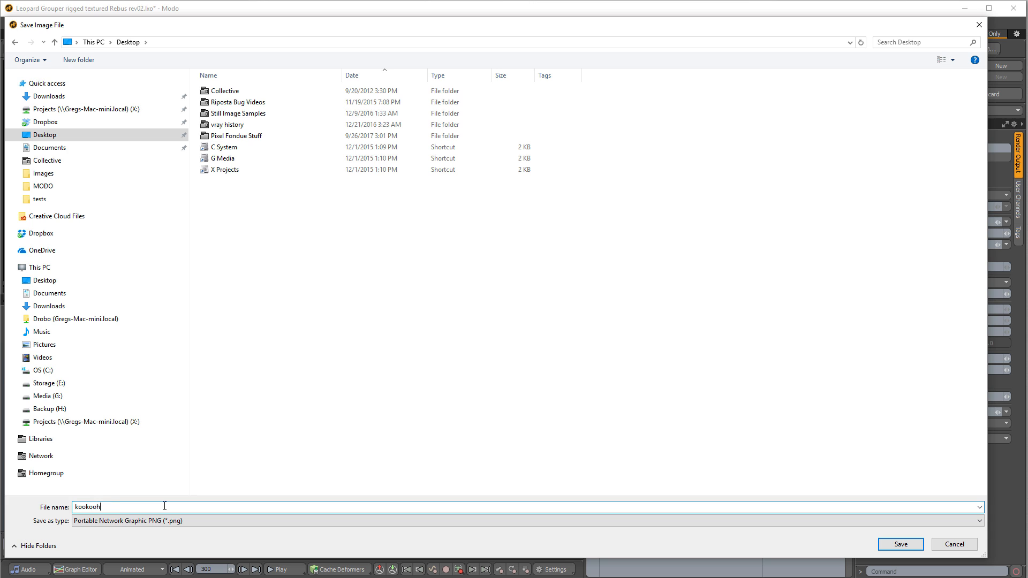
click(899, 544)
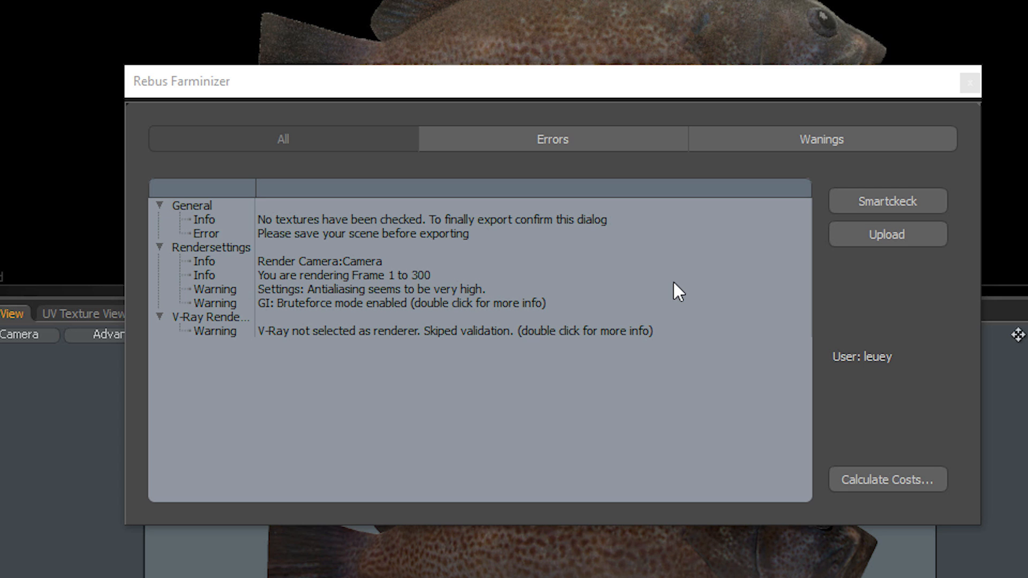
mouse_move(679, 293)
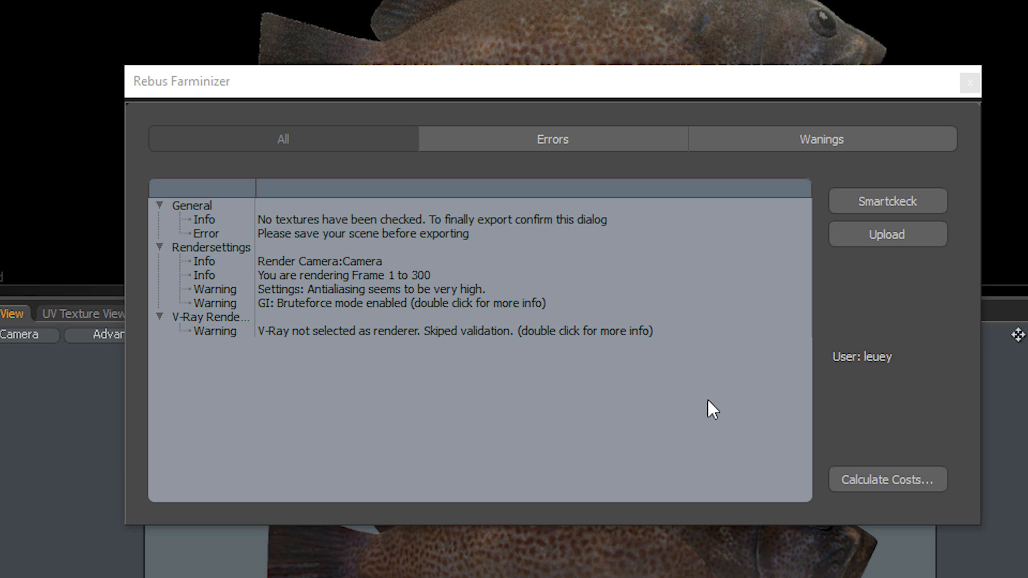
mouse_move(741, 296)
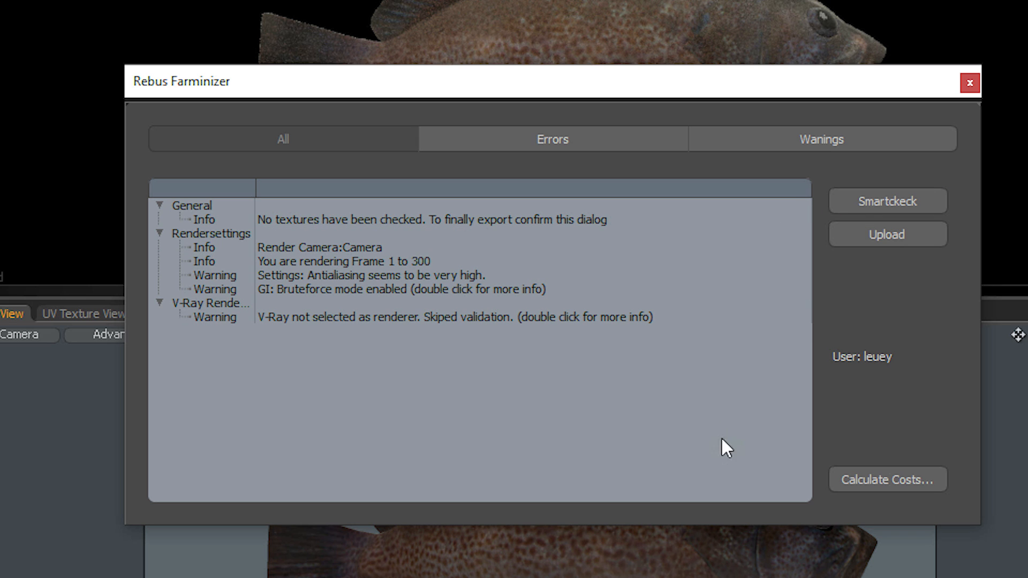
mouse_move(701, 459)
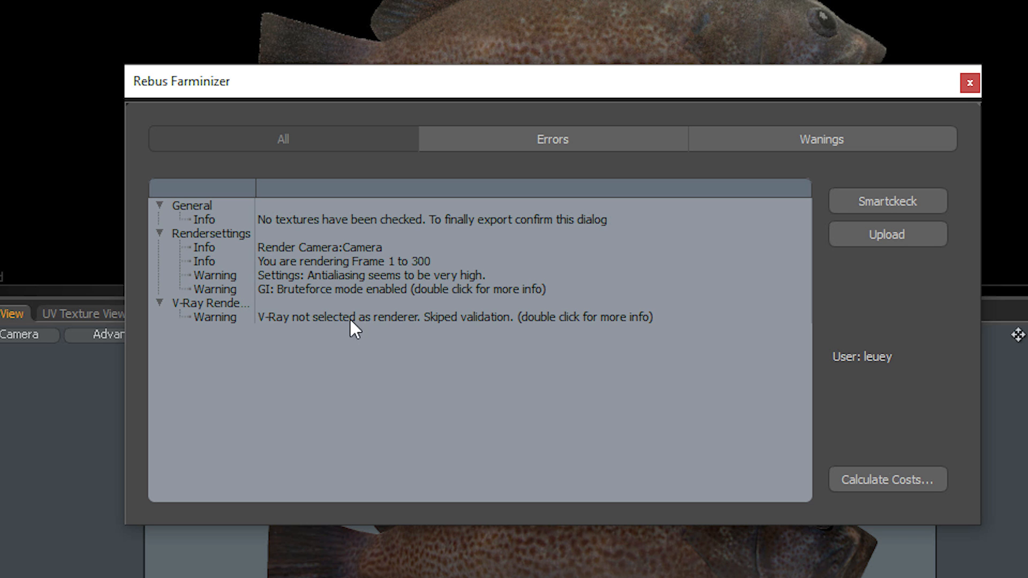
mouse_move(508, 453)
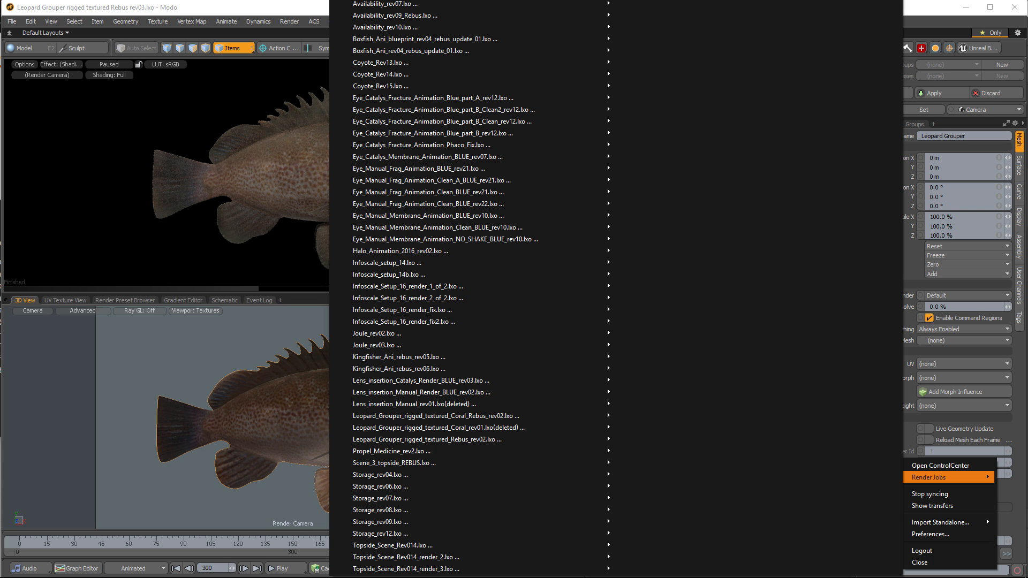
- Open the rev03 grouper job in ControlCenter, Ready to Render with 0 of 300 frames
click(929, 477)
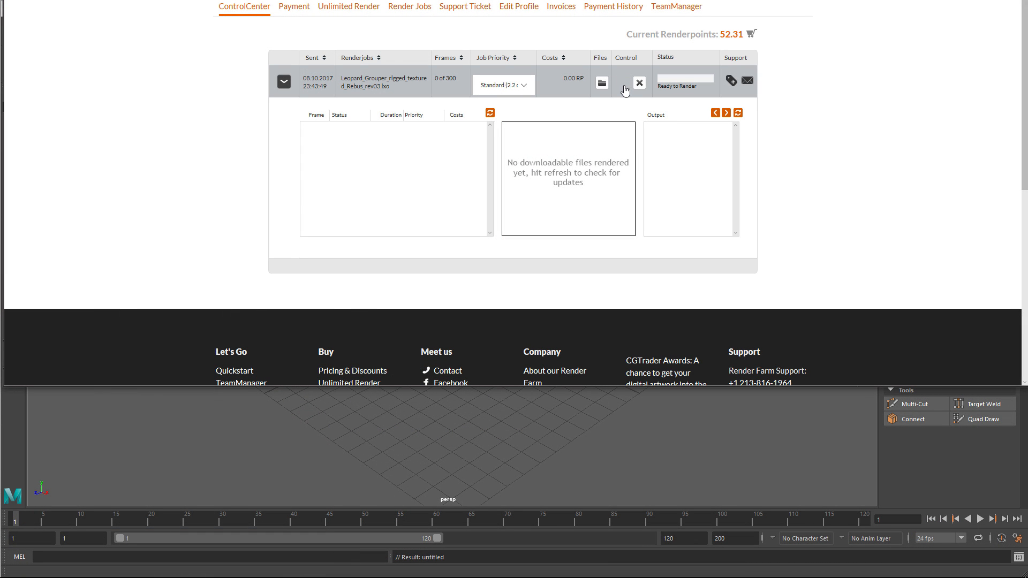
- Start rendering the rev03 job, expand it, and refresh output until 300/300 frames complete
click(622, 82)
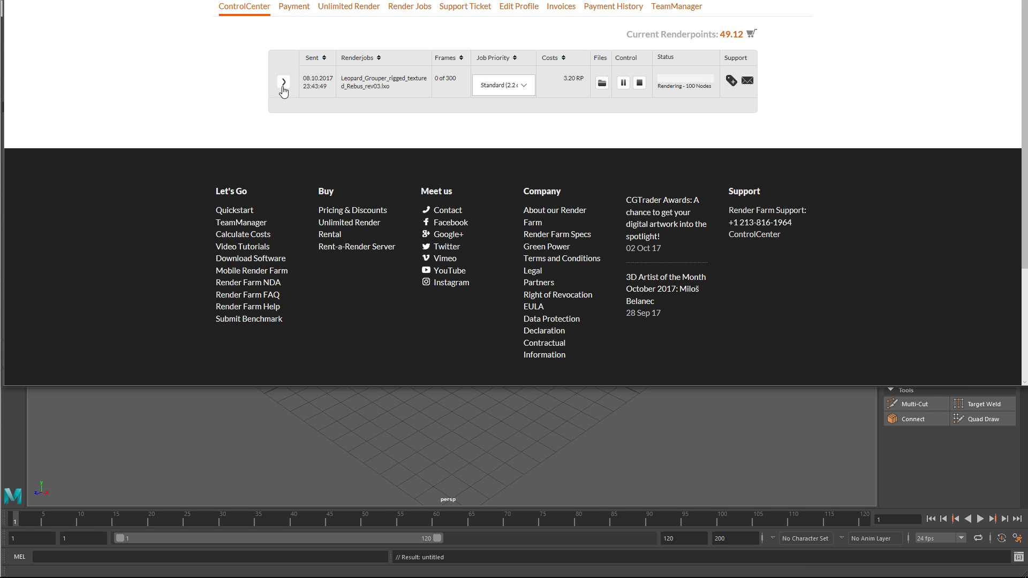
click(283, 83)
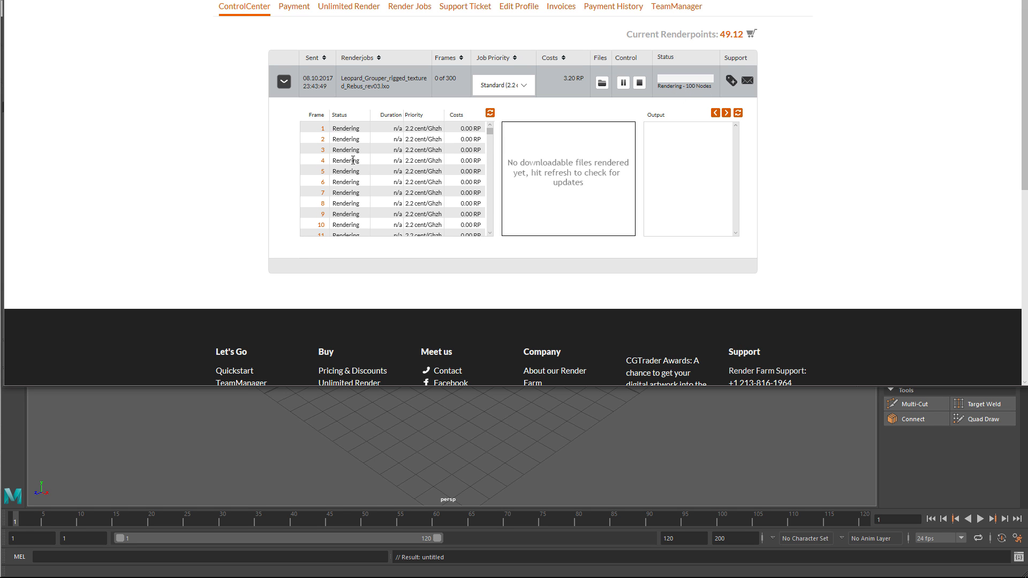
mouse_move(351, 137)
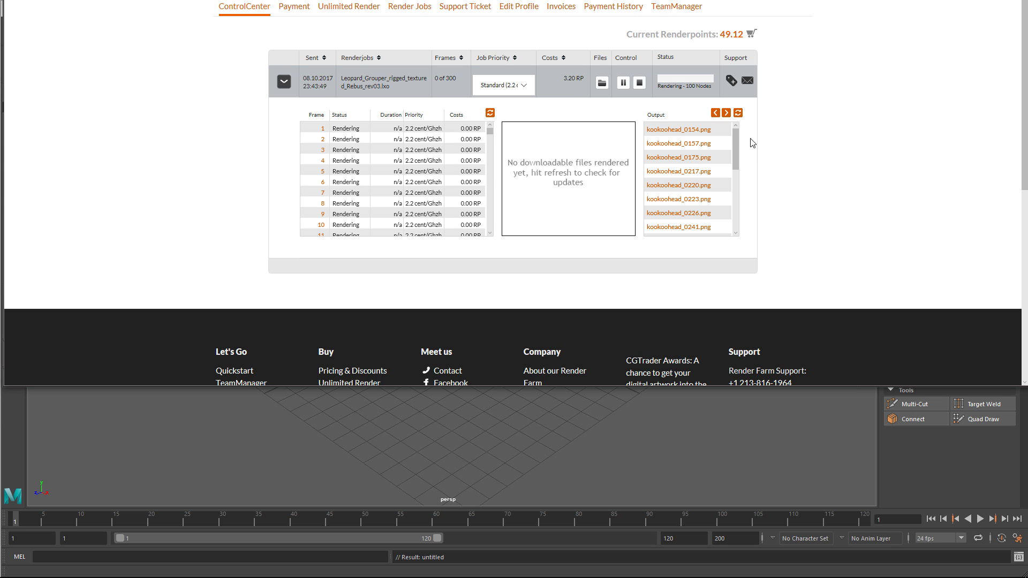
click(680, 143)
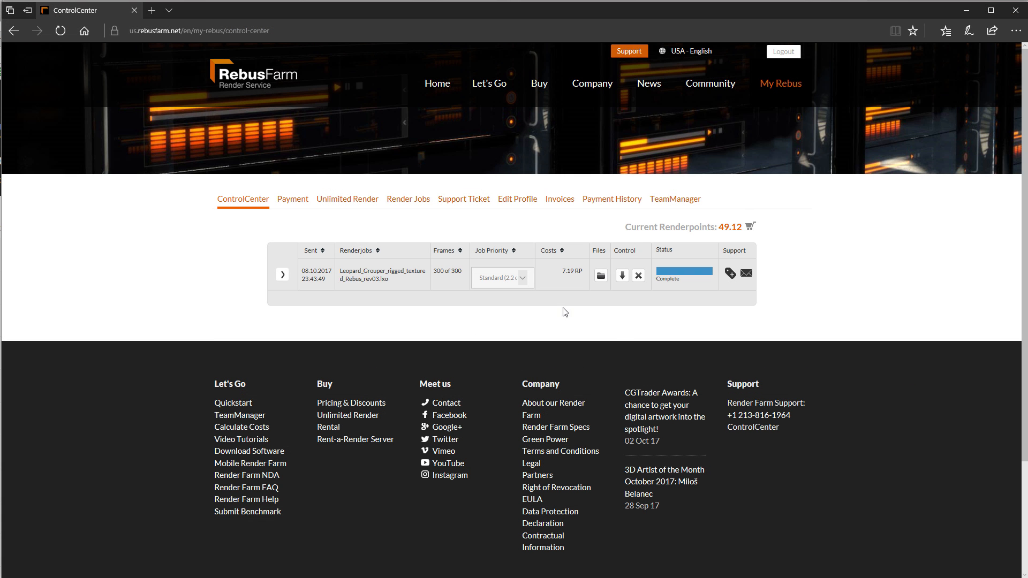
mouse_move(283, 275)
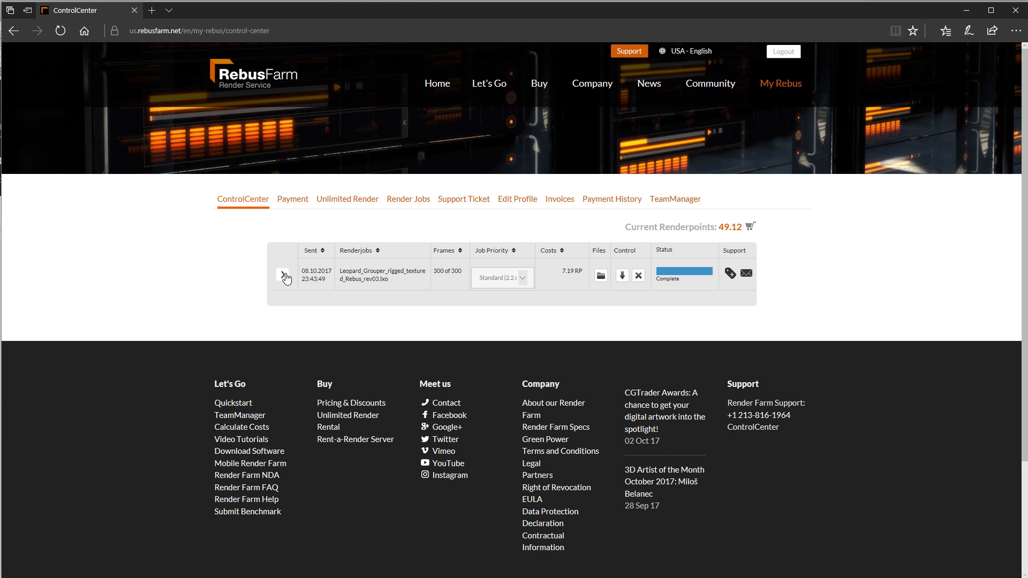
- Expand the completed rev03 grouper job's details in ControlCenter
click(286, 275)
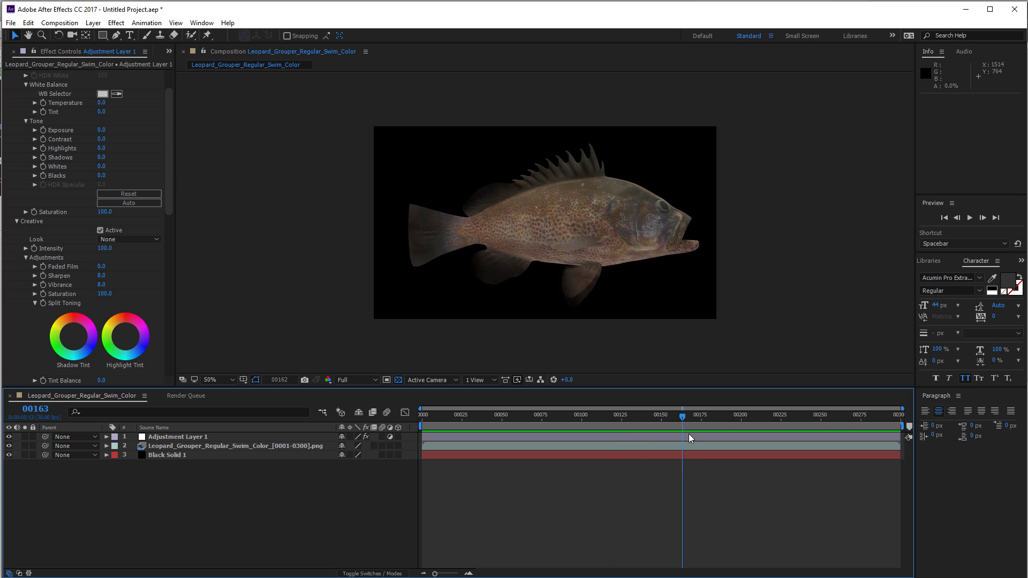
- Scrub the After Effects timeline to frame 299, then reposition Maya's Farminizer checker window
drag(684, 426, 861, 426)
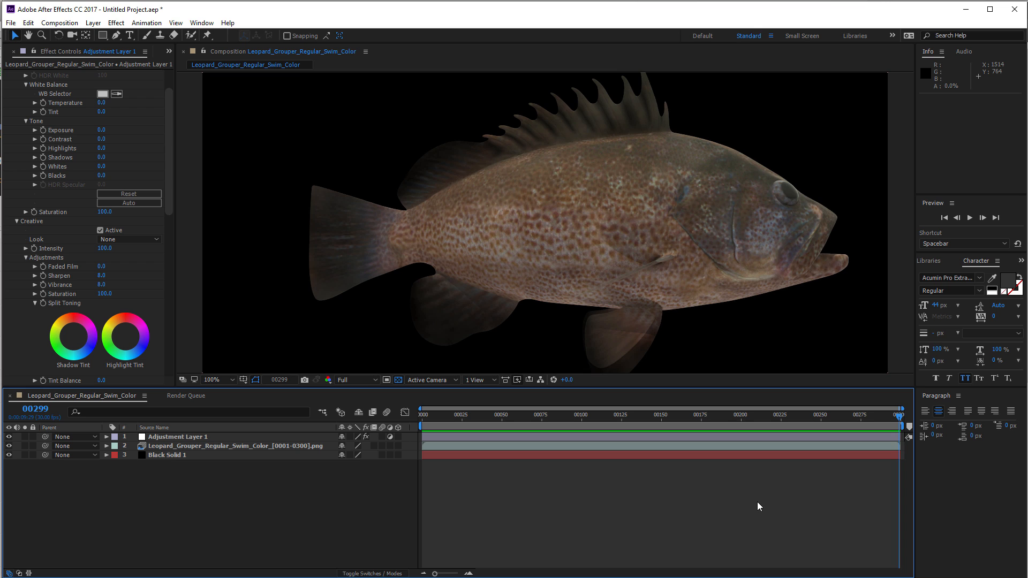
mouse_move(491, 397)
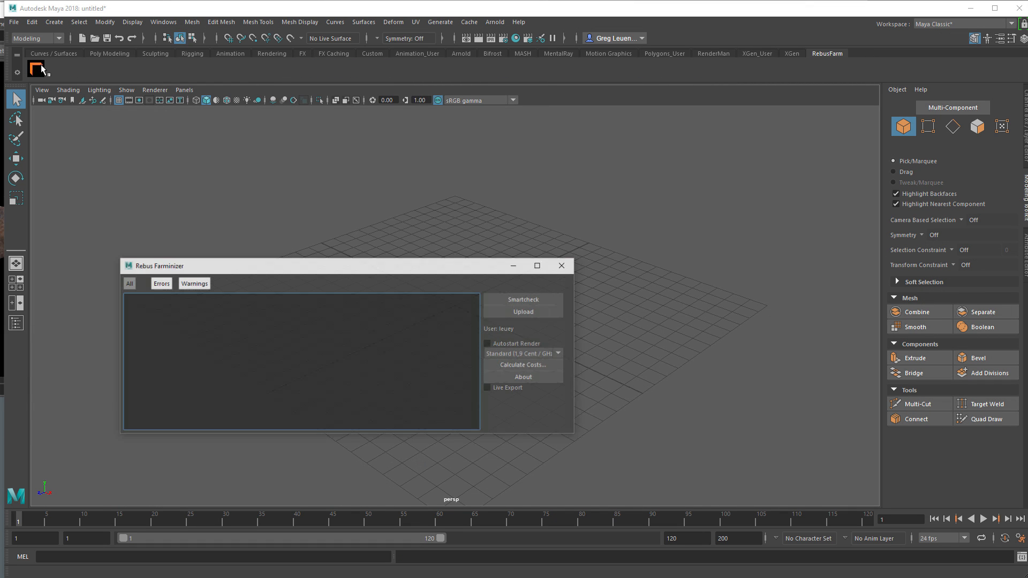
drag(341, 266, 426, 234)
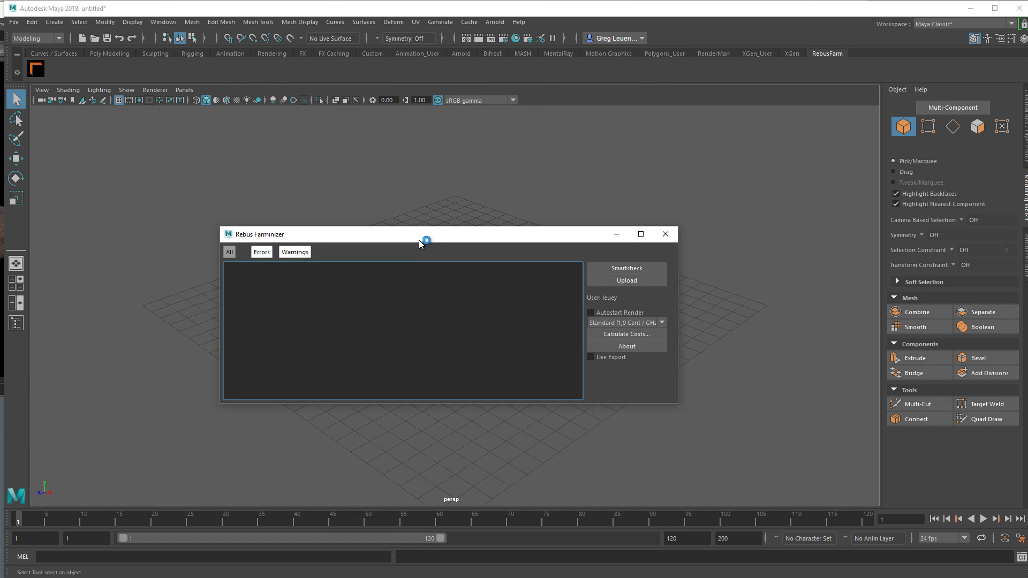